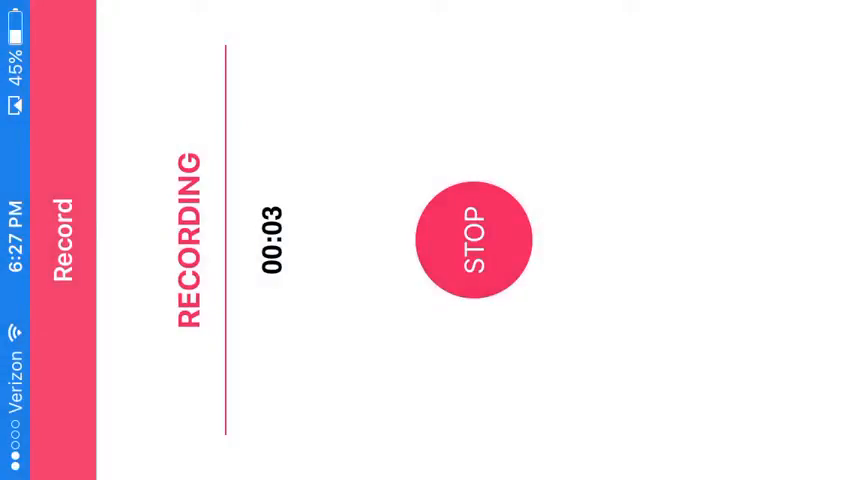
Step: Return to the home screen while the screen recording keeps running
{"action": "left_click", "coordinate": [472, 240]}
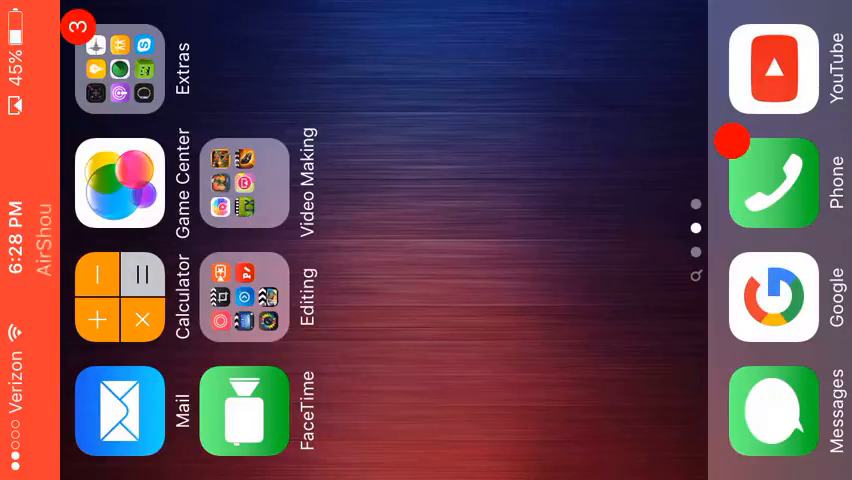
Step: Swipe to the Games folder page and launch Flats from it
{"action": "scroll", "scroll_direction": "left", "scroll_amount": 3}
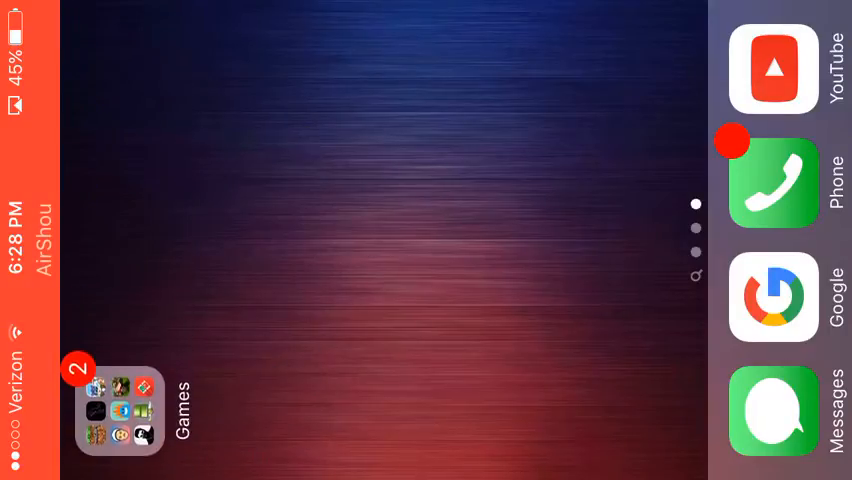
{"action": "left_click", "coordinate": [118, 410]}
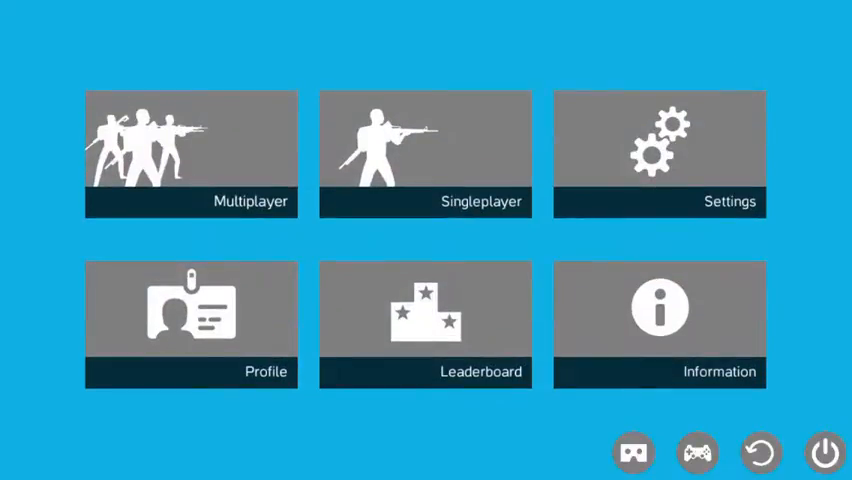
Step: Show the player profile's stats, player ID and Default Weapon section
{"action": "left_click", "coordinate": [190, 150]}
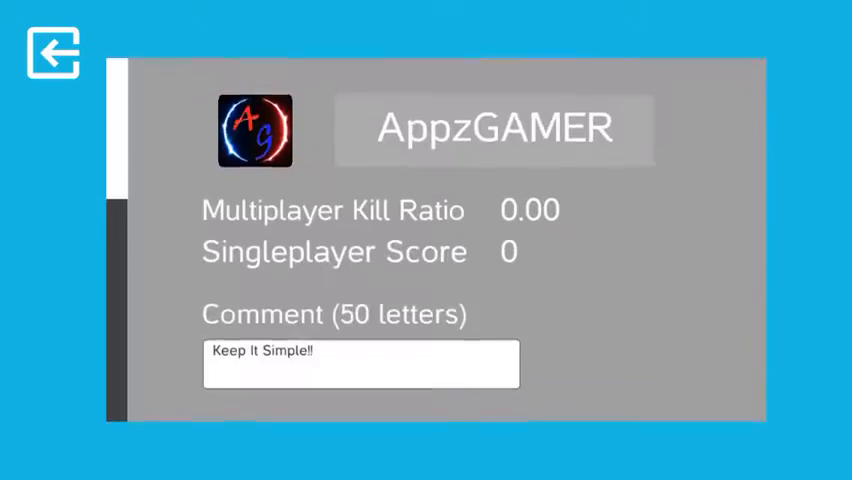
{"action": "scroll", "scroll_direction": "down", "scroll_amount": 3}
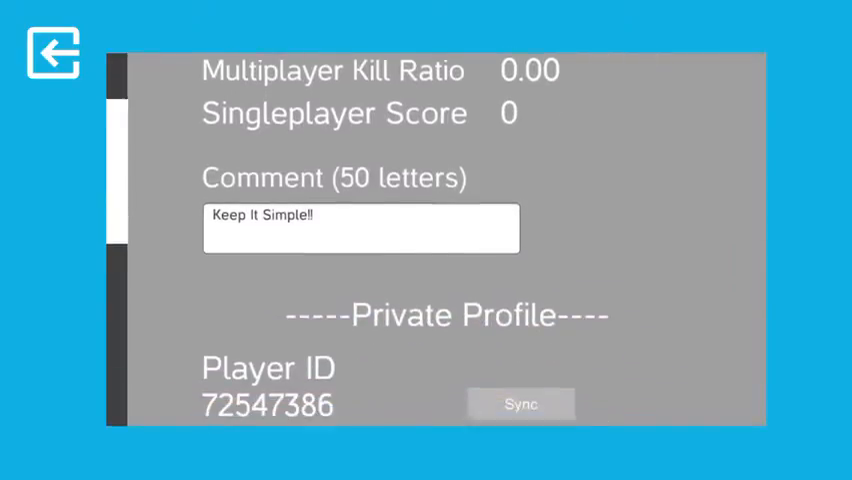
{"action": "scroll", "scroll_direction": "up", "scroll_amount": 3}
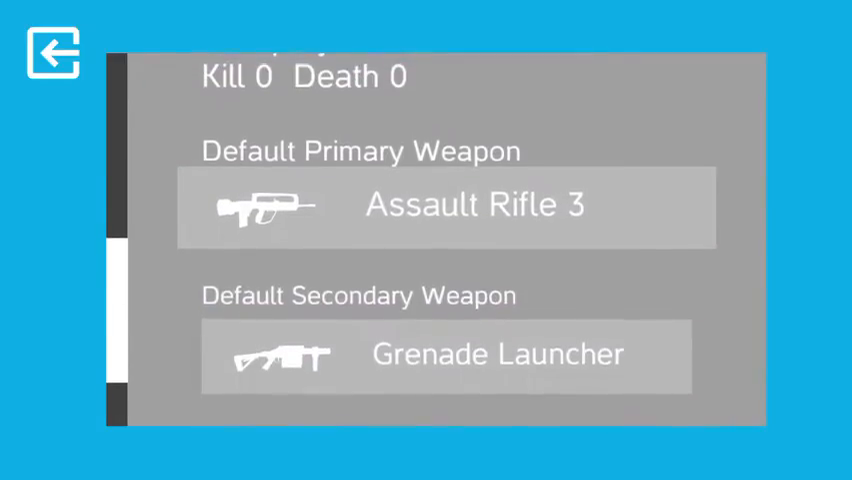
Step: Cycle the default primary weapon through Shotgun 1, Assault Rifle 1, Assault Rifle 3 and SMG 1
{"action": "left_click", "coordinate": [446, 206]}
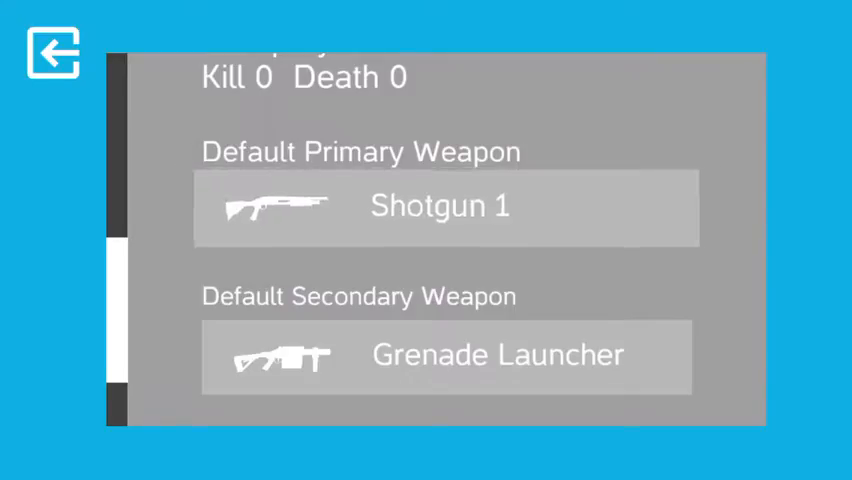
{"action": "left_click", "coordinate": [446, 206]}
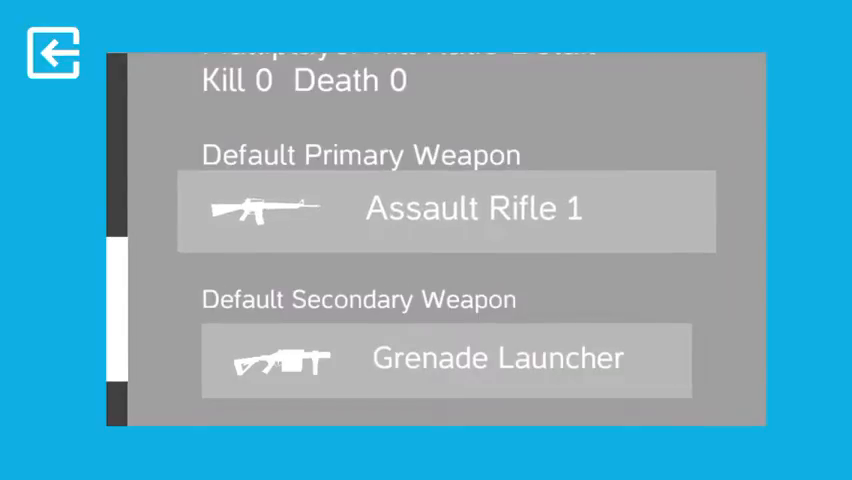
{"action": "left_click", "coordinate": [448, 210]}
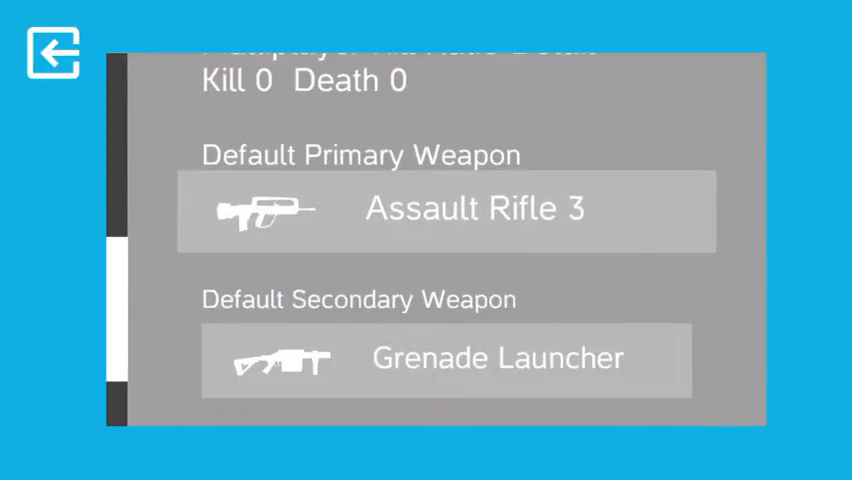
{"action": "left_click", "coordinate": [446, 210]}
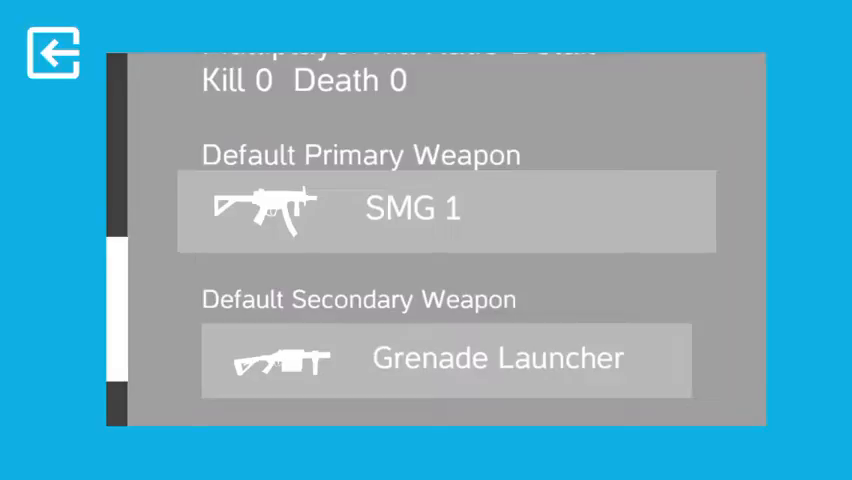
{"action": "left_click", "coordinate": [448, 210]}
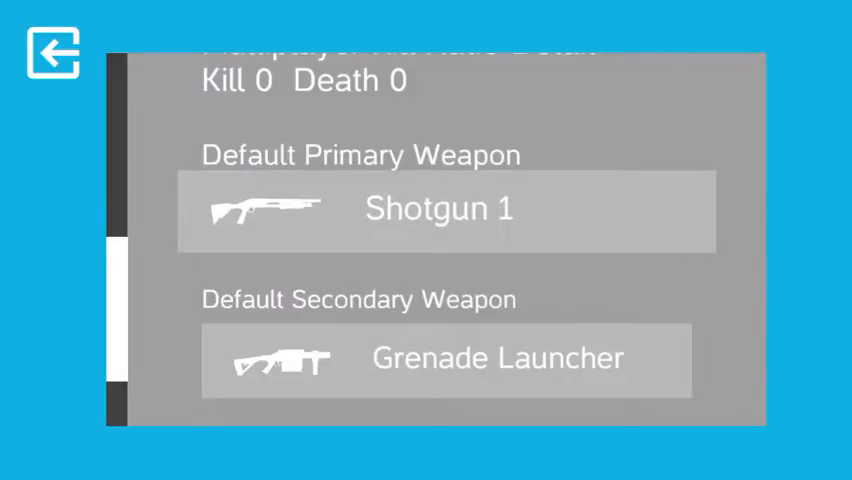
{"action": "left_click", "coordinate": [448, 210]}
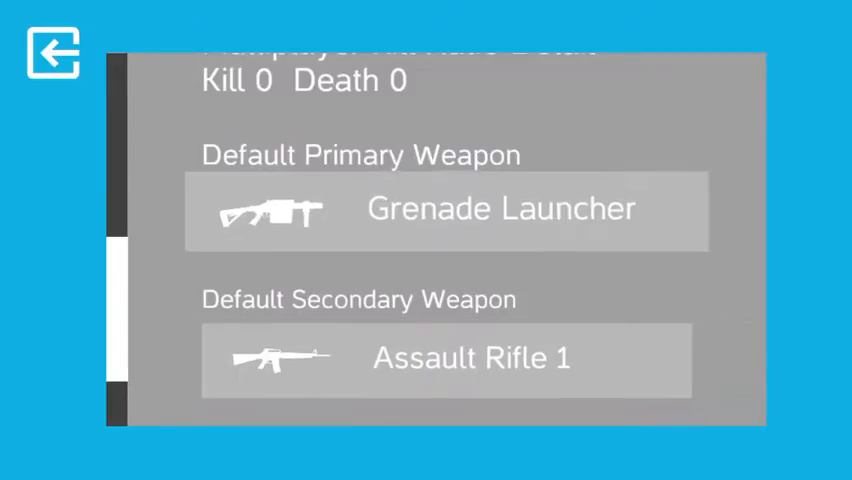
Step: Cycle the default secondary weapon past Assault Rifle 2, 3 and Shotgun 1, then leave for the room screen
{"action": "left_click", "coordinate": [446, 358]}
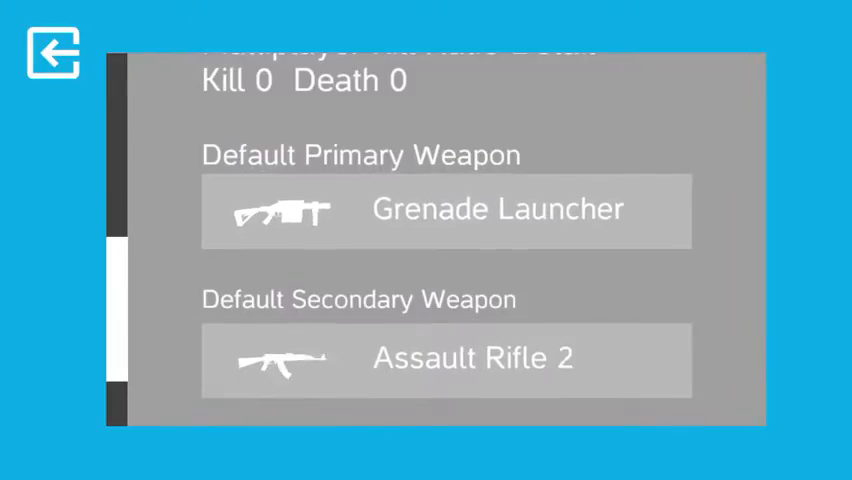
{"action": "left_click", "coordinate": [448, 360]}
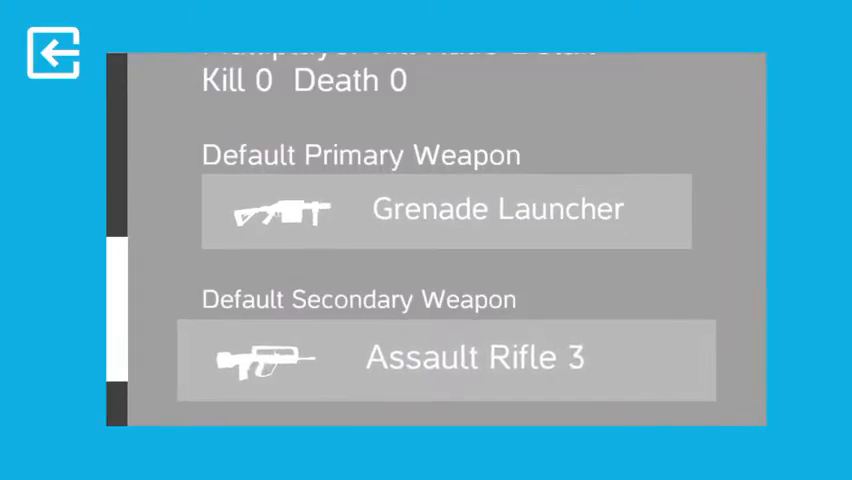
{"action": "left_click", "coordinate": [446, 358]}
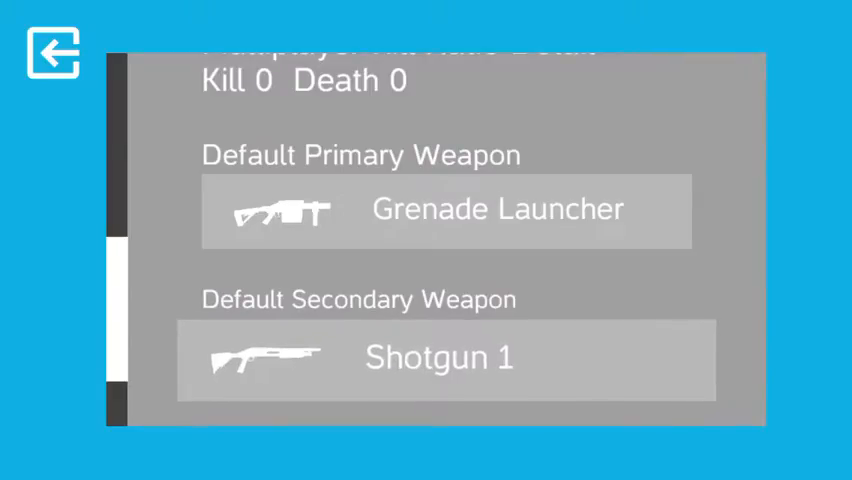
{"action": "left_click", "coordinate": [446, 358]}
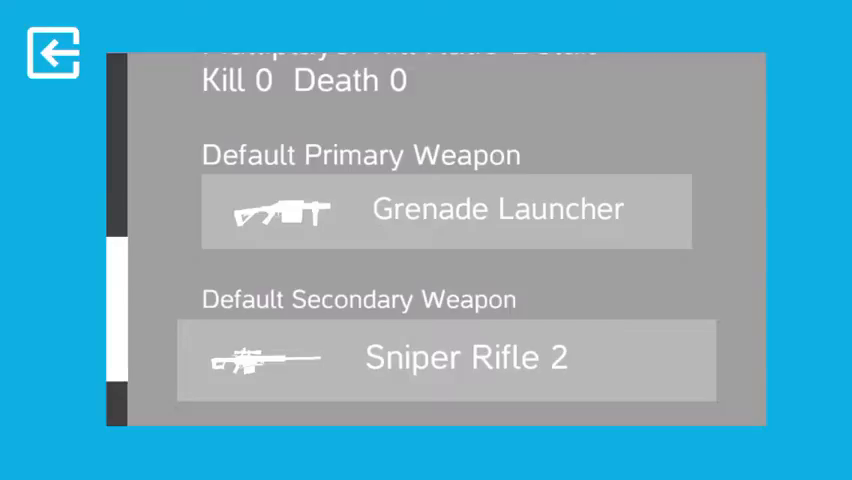
{"action": "left_click", "coordinate": [52, 52]}
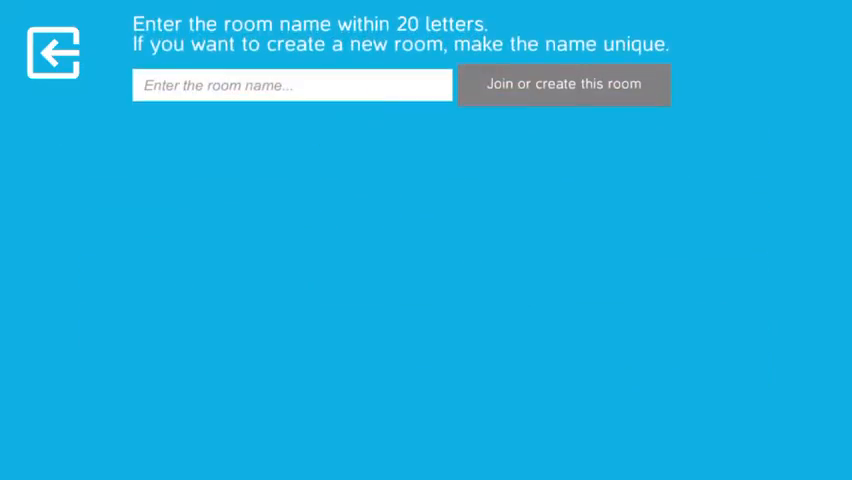
Step: Enter the room name 'Poop' and request to join or create it
{"action": "left_click", "coordinate": [292, 84]}
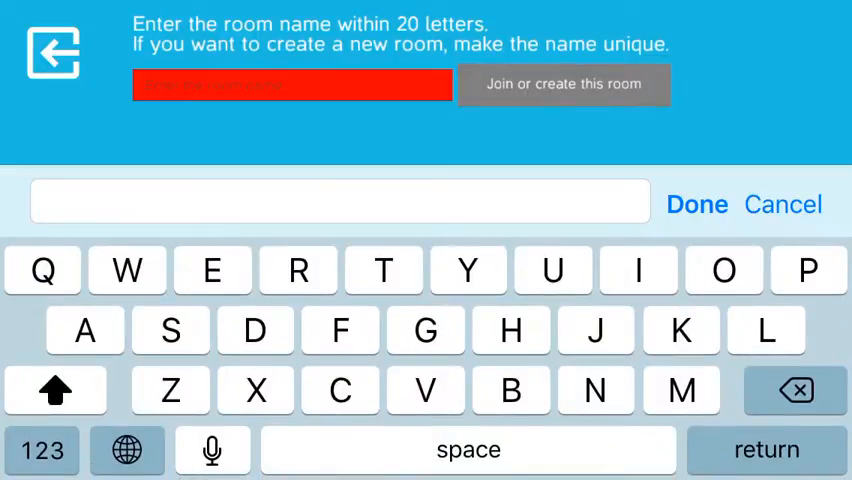
{"action": "type", "text": "Poop"}
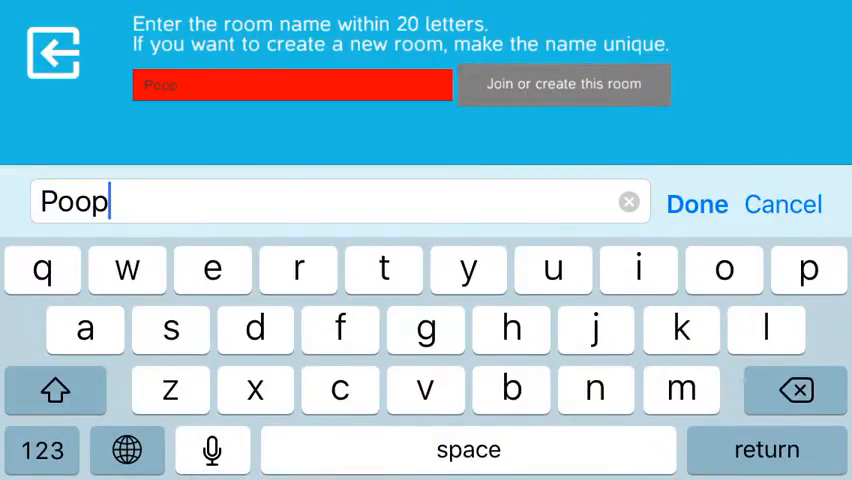
{"action": "left_click", "coordinate": [564, 84]}
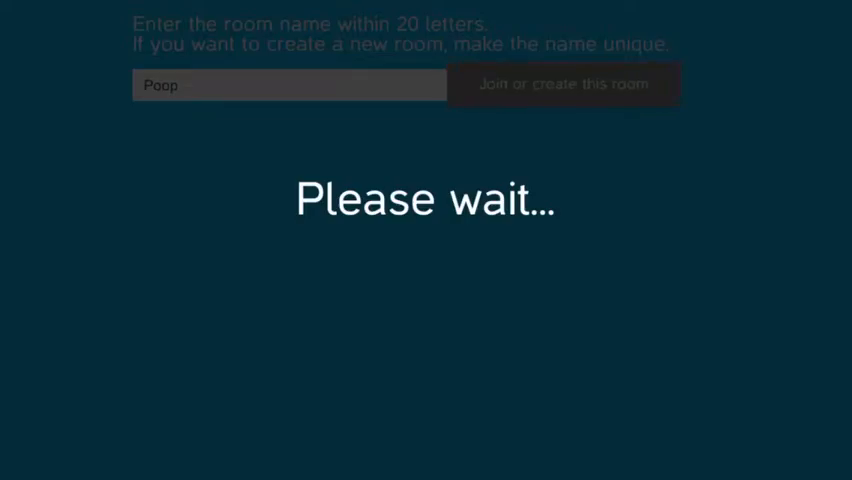
Step: Create the room as a Deathmatch with the player count lowered to 2
{"action": "left_click", "coordinate": [564, 84]}
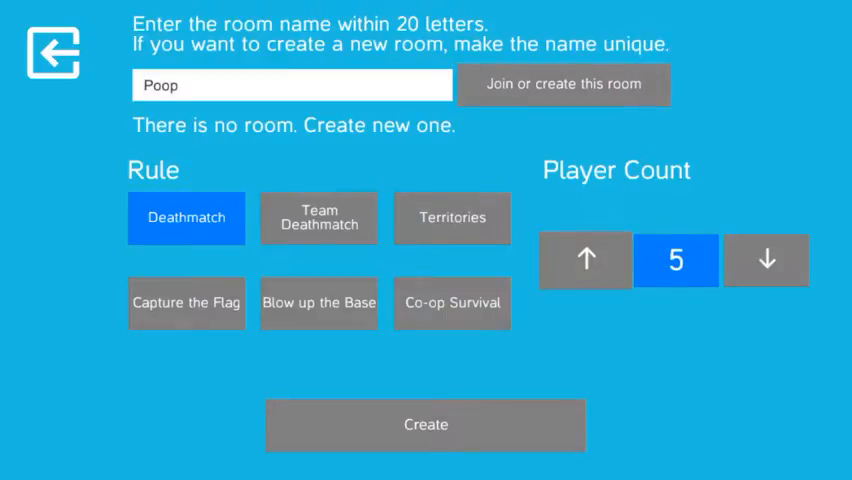
{"action": "left_click", "coordinate": [766, 260]}
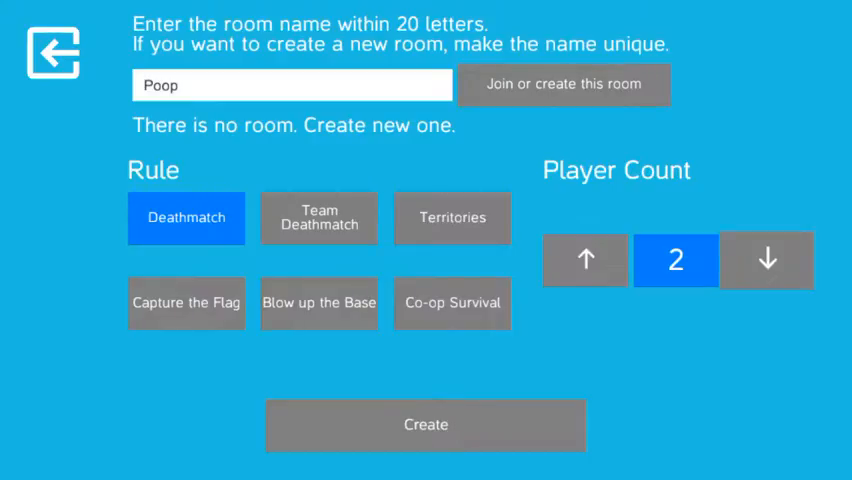
{"action": "left_click", "coordinate": [424, 424]}
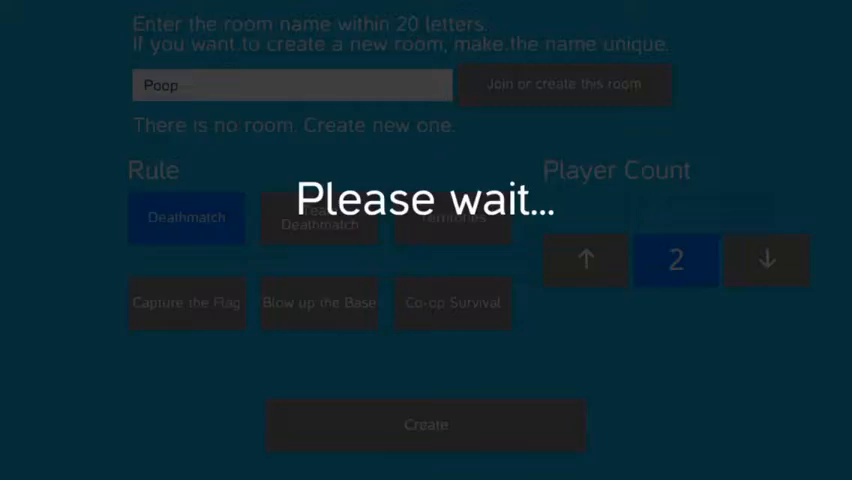
Step: Proceed from the waiting screen into the Poop room to begin the match
{"action": "left_click", "coordinate": [426, 424]}
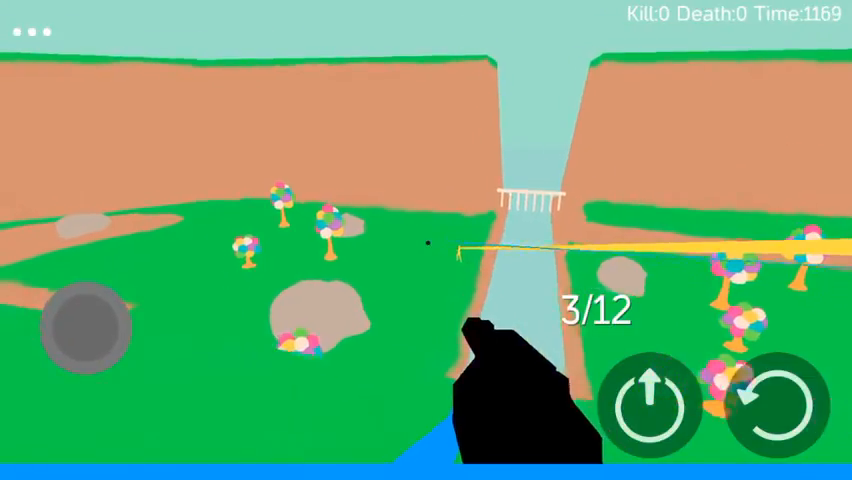
Step: Fire across the canyon at the distant opponent for the first kill
{"action": "left_click", "coordinate": [426, 240]}
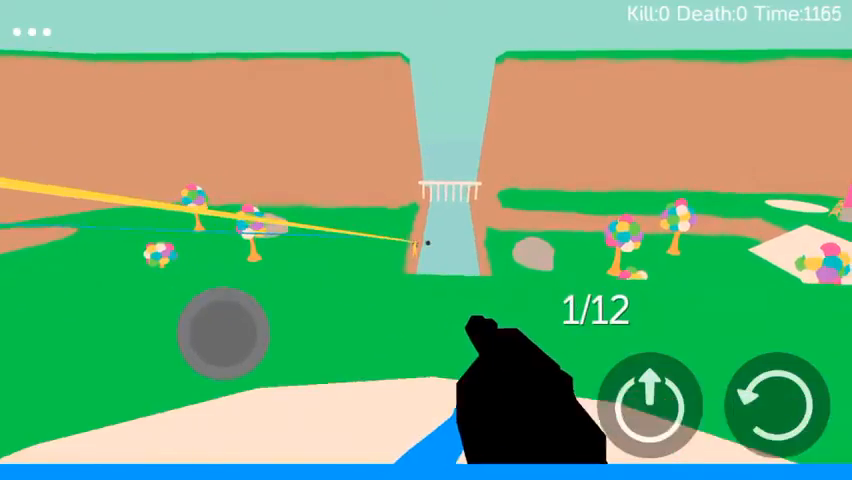
{"action": "left_click", "coordinate": [426, 240]}
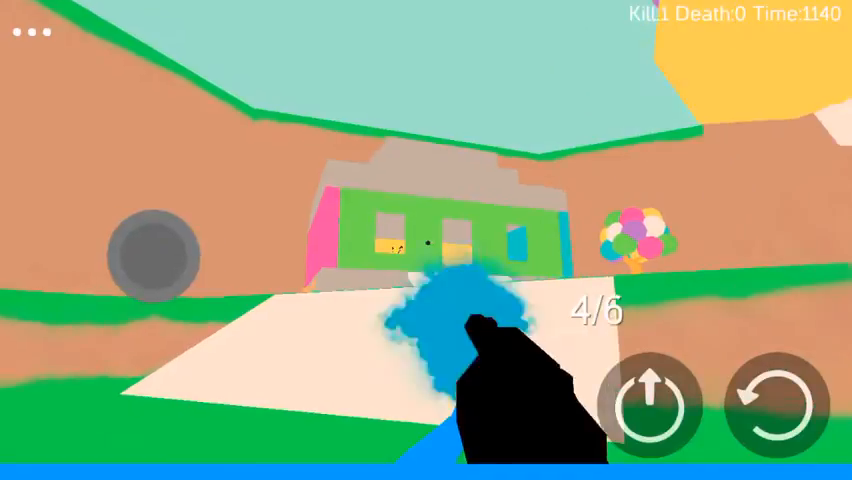
Step: Shoot the opponent inside the green house to reach two kills
{"action": "left_click", "coordinate": [426, 240]}
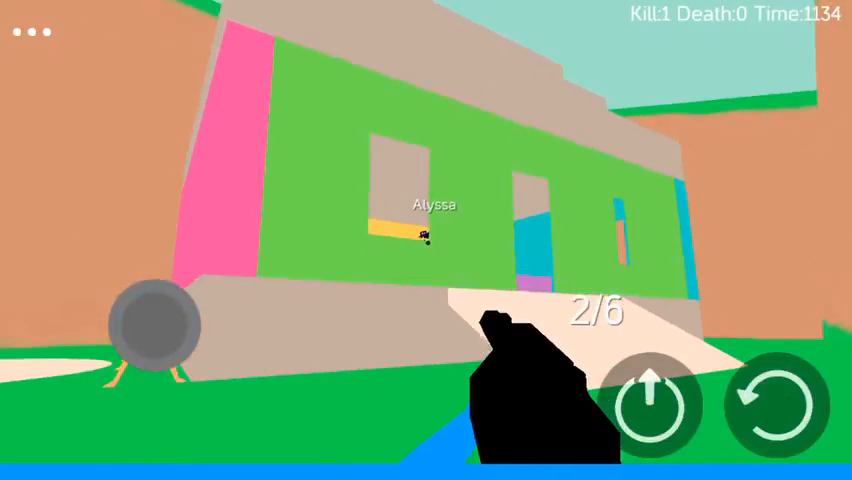
{"action": "left_click", "coordinate": [426, 240]}
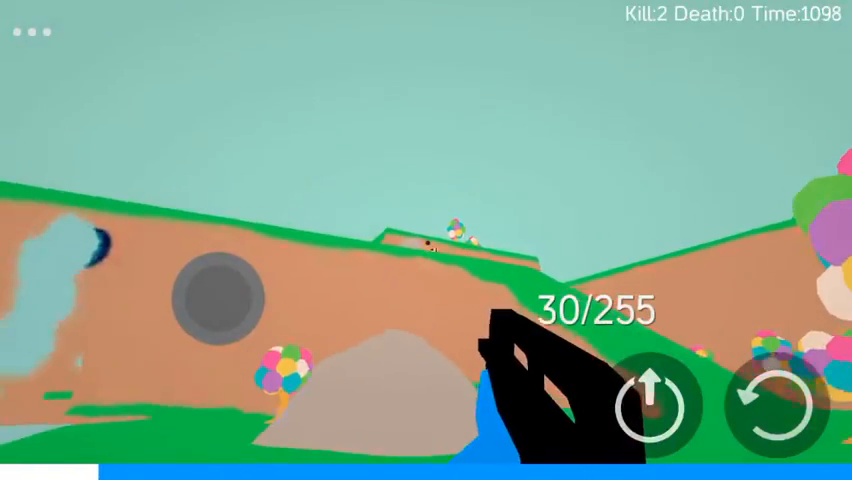
{"action": "left_click", "coordinate": [426, 240]}
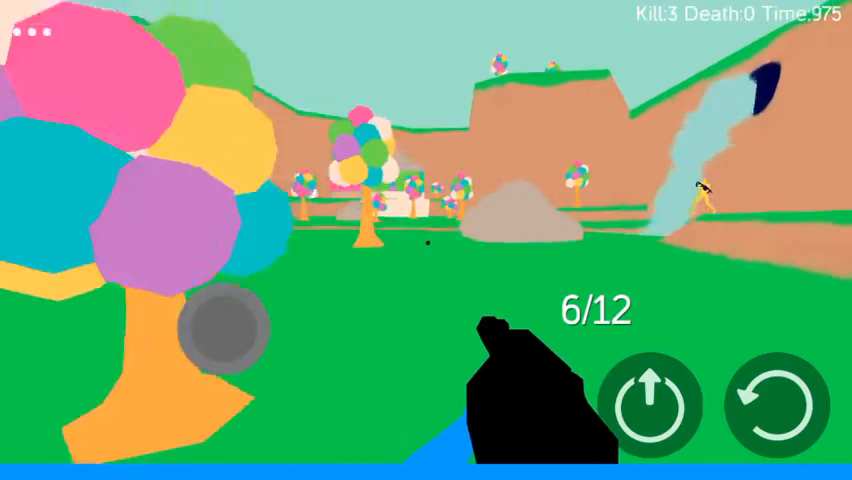
Step: Fire two shots toward the far hillside past the tree, leaving 4/12 ammo
{"action": "left_click", "coordinate": [426, 240]}
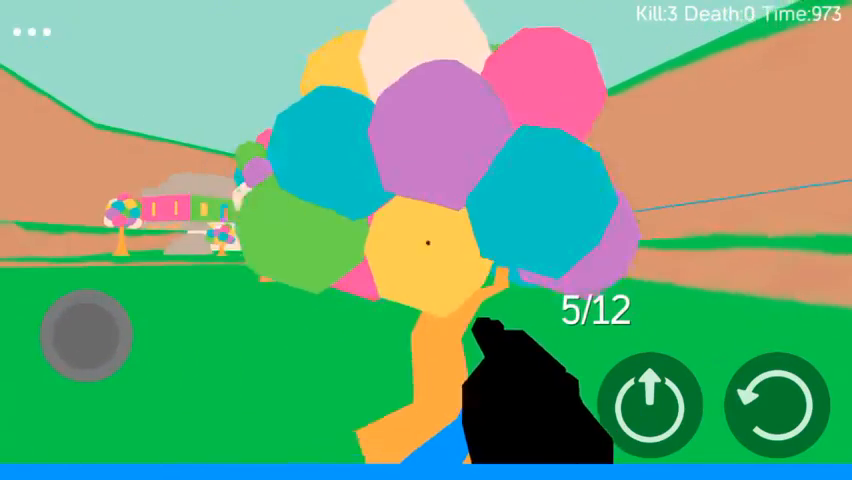
{"action": "left_click", "coordinate": [426, 240]}
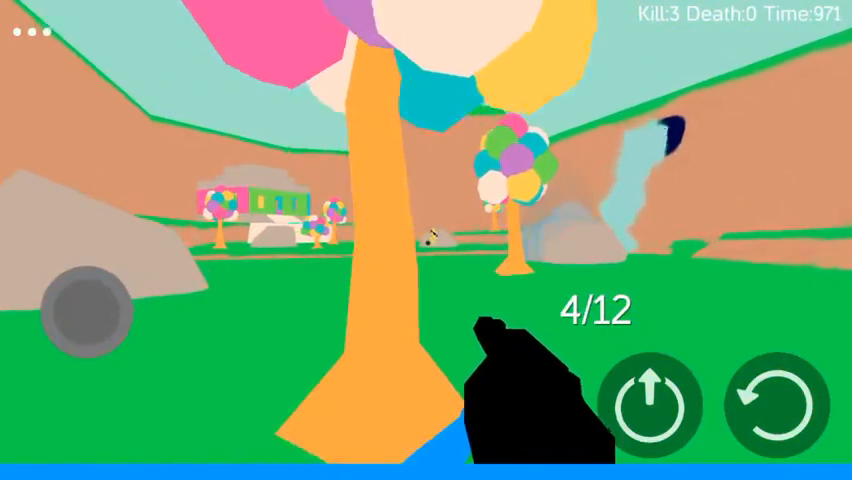